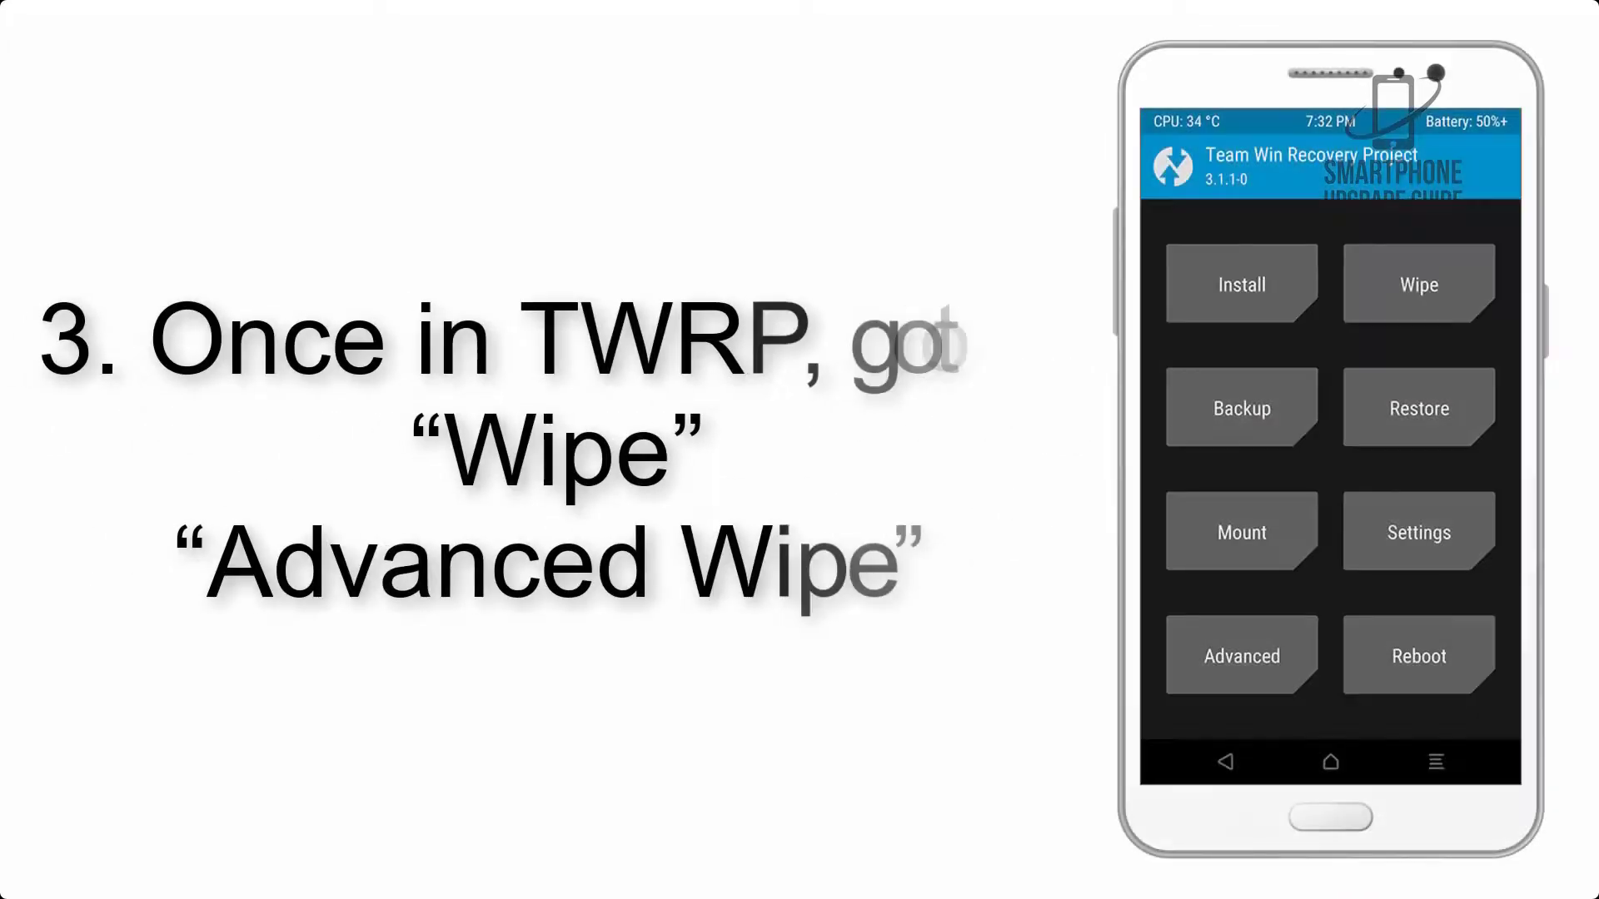
Reach the advanced wipe choices, then return to start flashing the ROM and GApps zips.
{"action": "left_click", "coordinate": [1419, 283]}
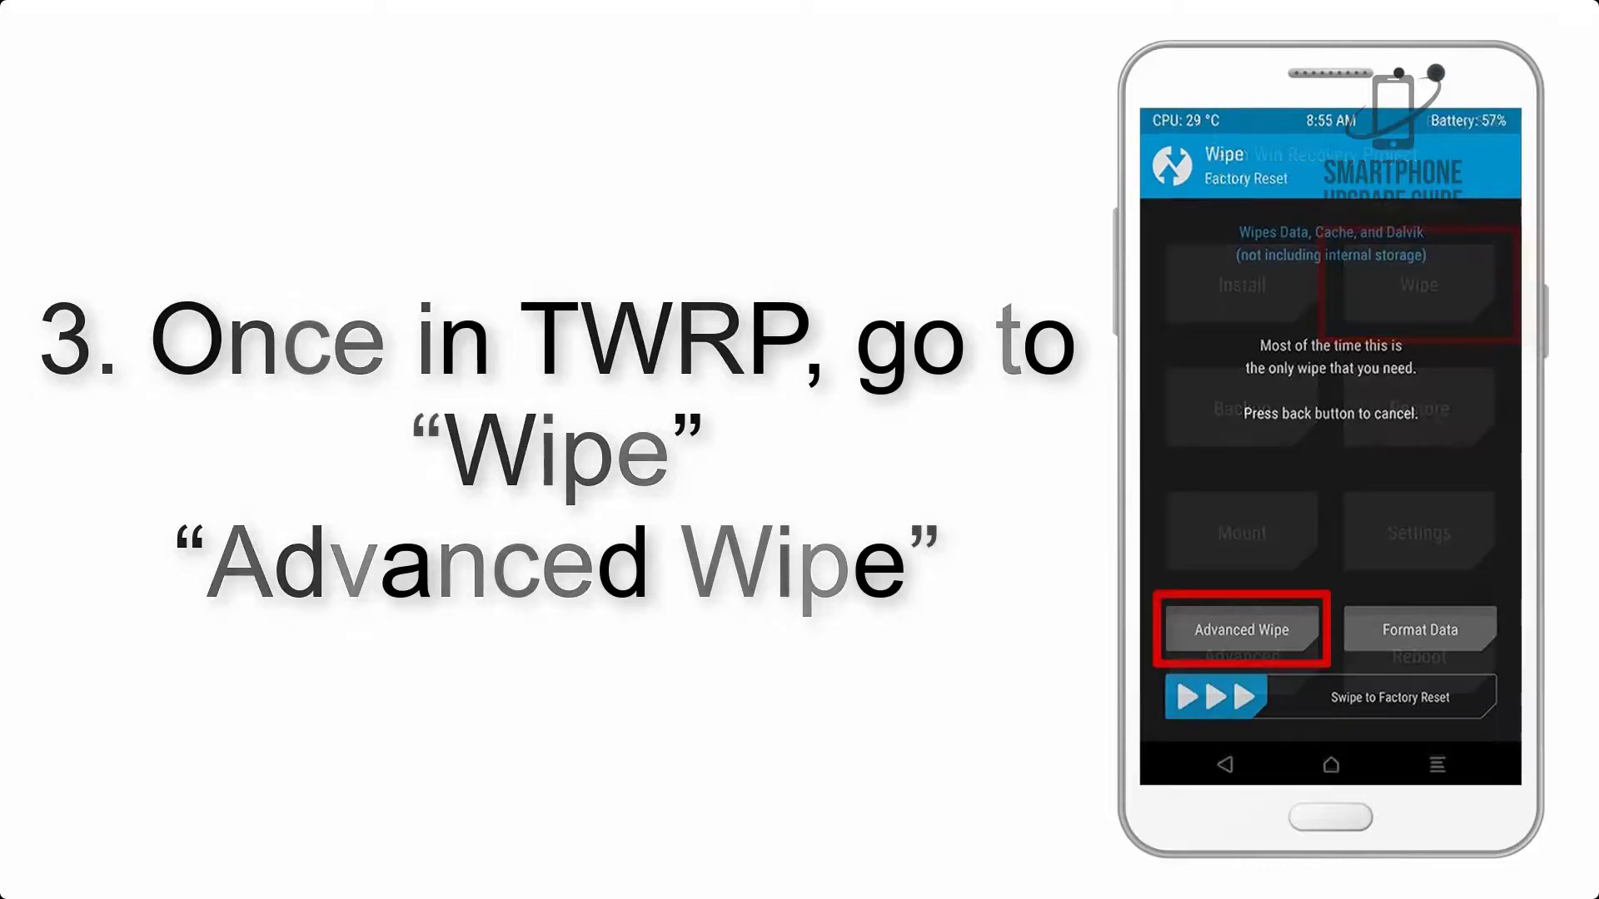
{"action": "left_click", "coordinate": [1241, 629]}
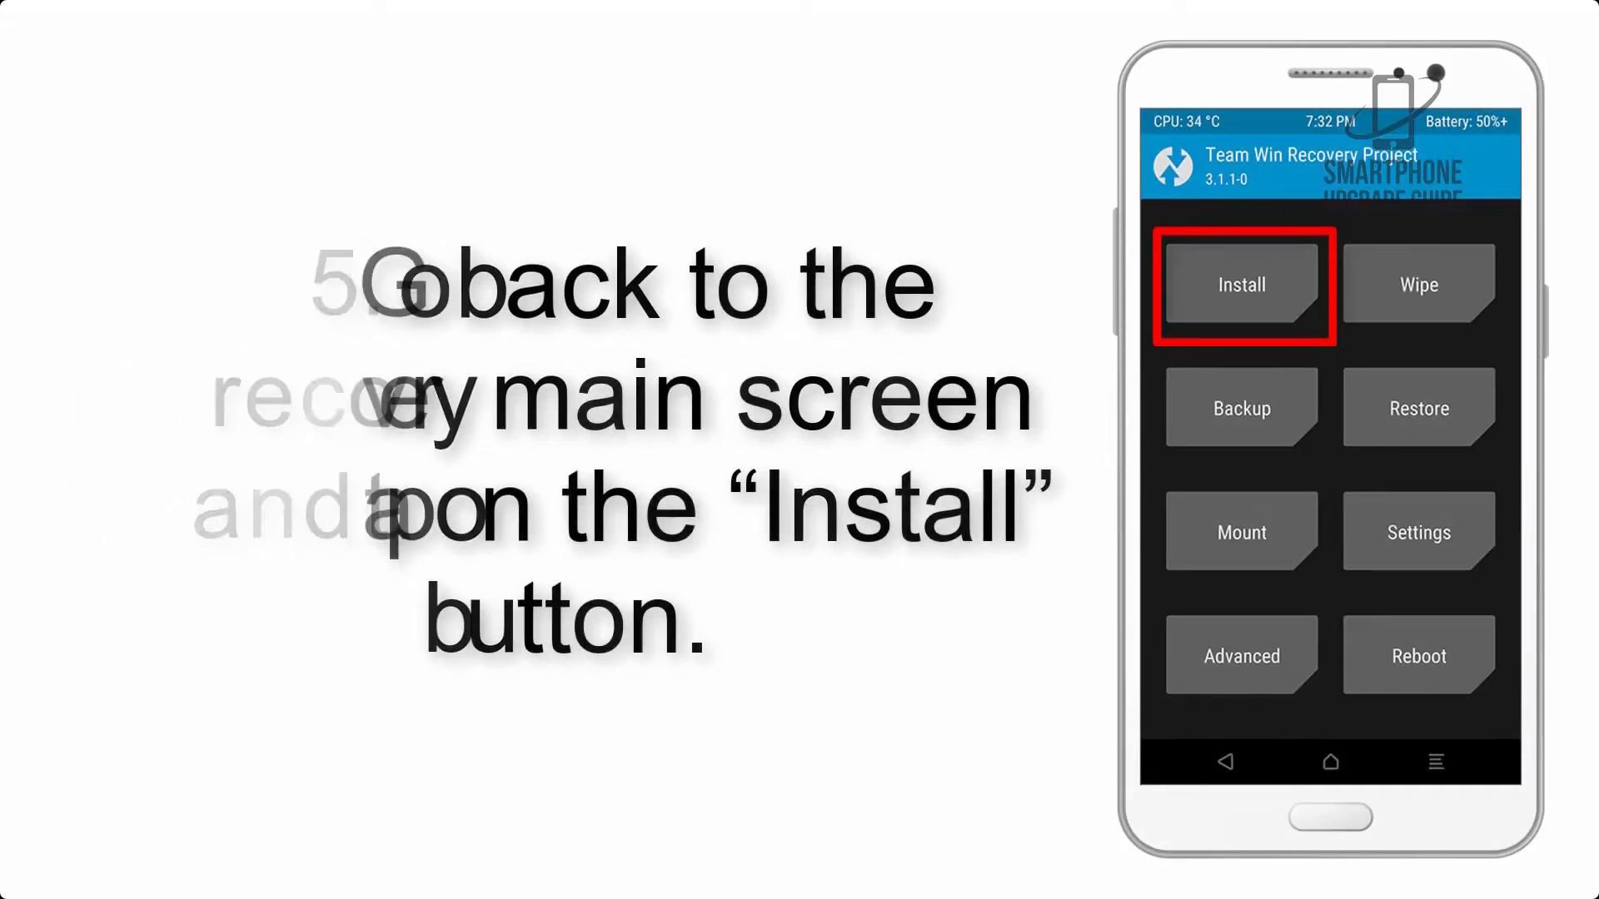
{"action": "left_click", "coordinate": [1241, 284]}
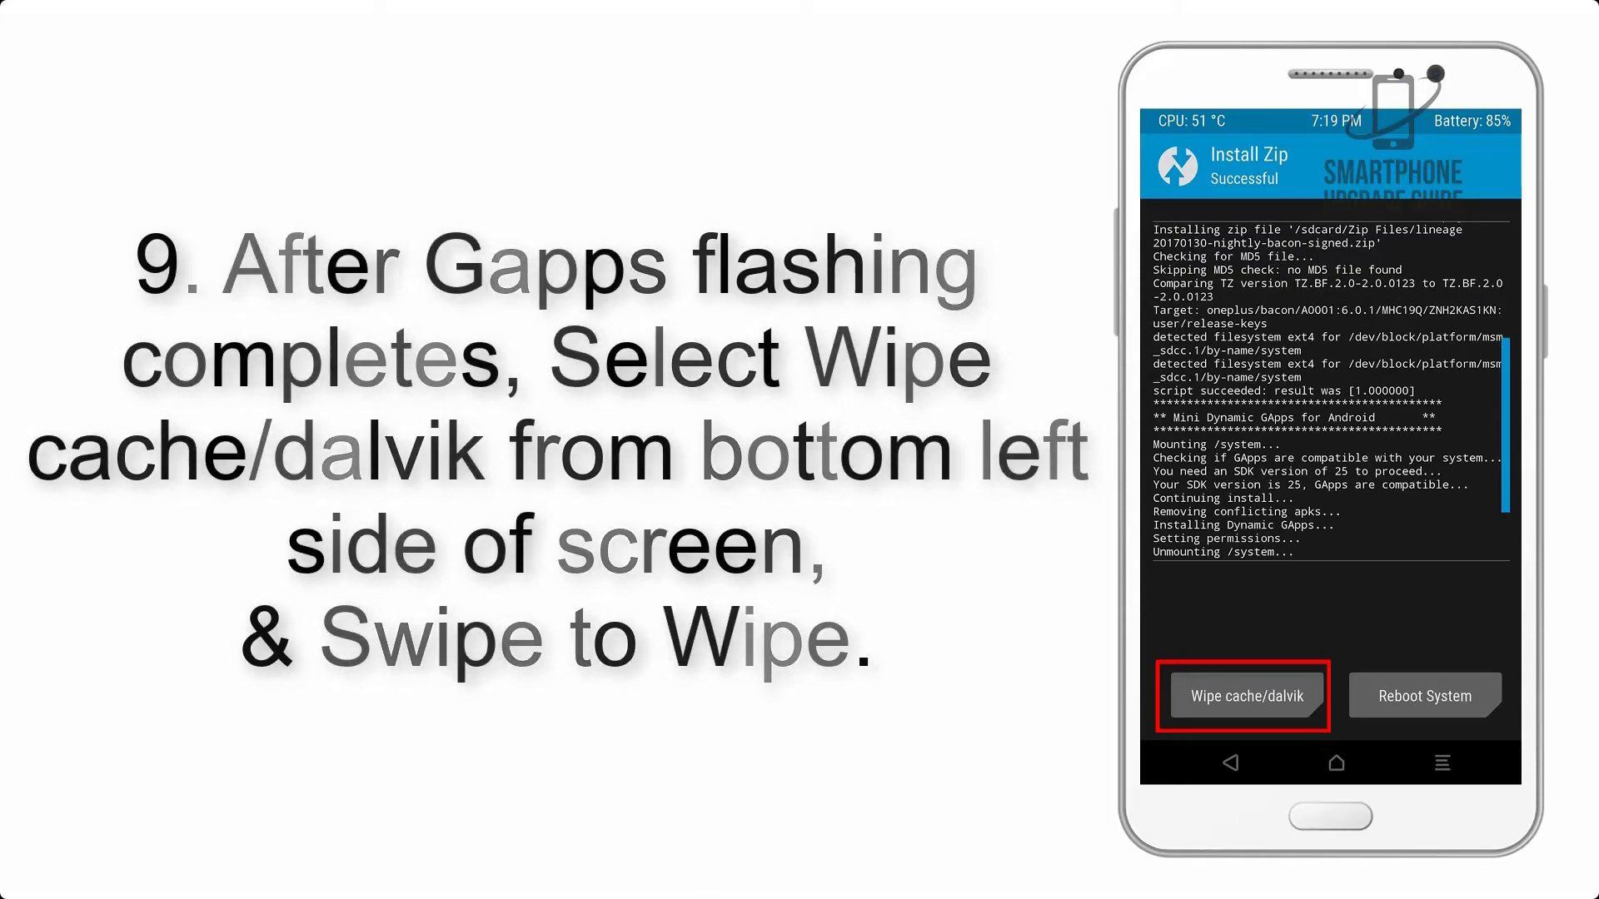
{"action": "left_click", "coordinate": [1426, 696]}
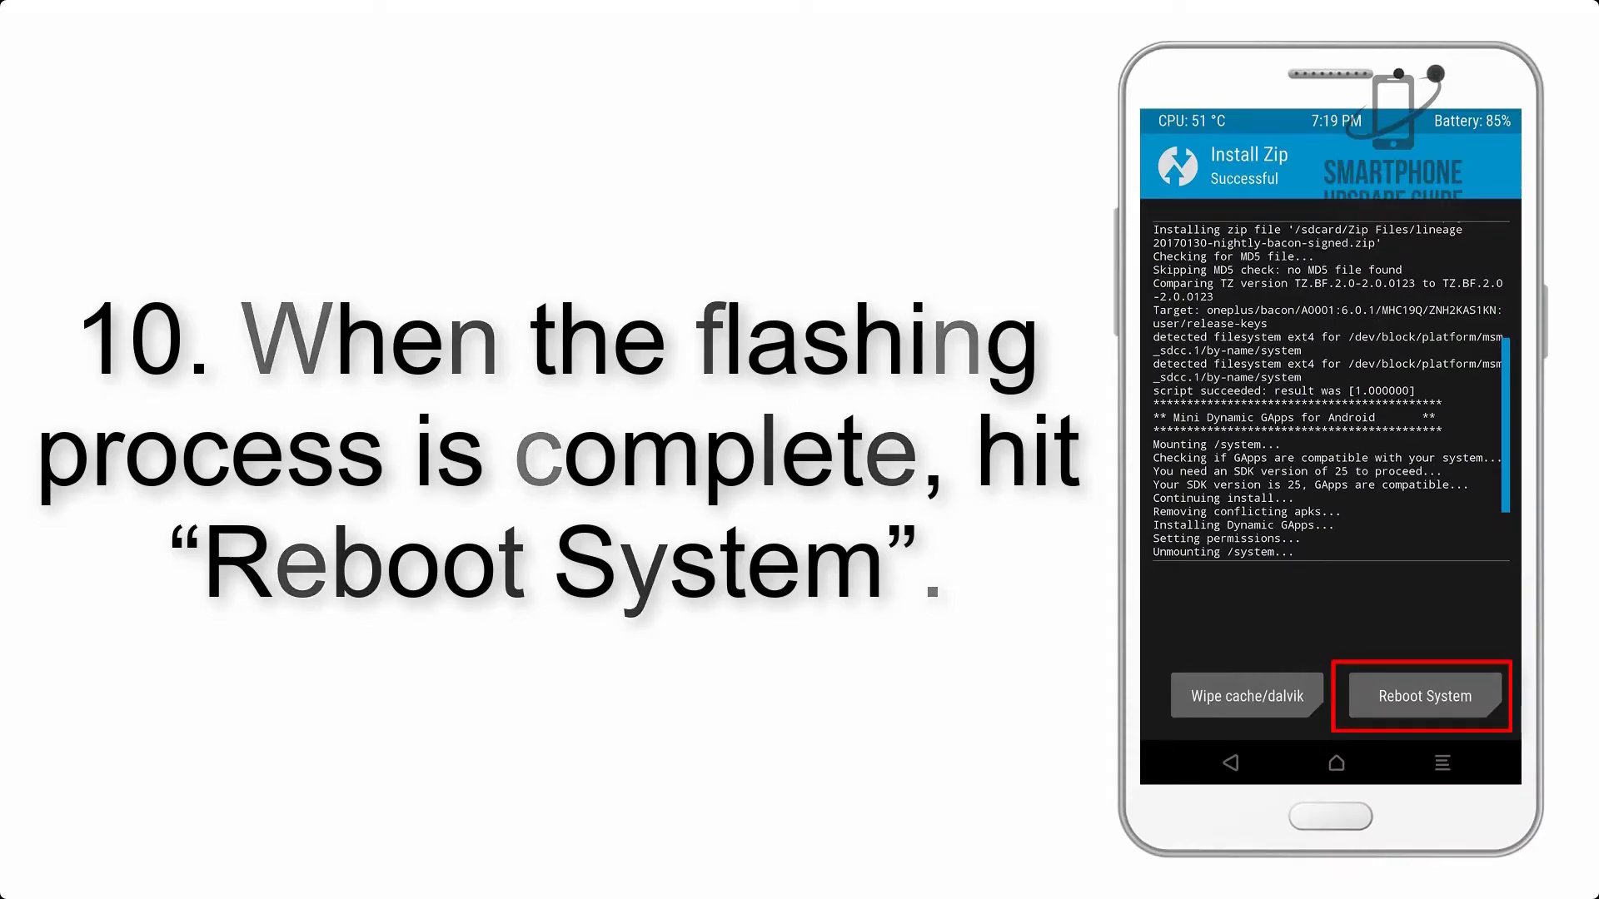